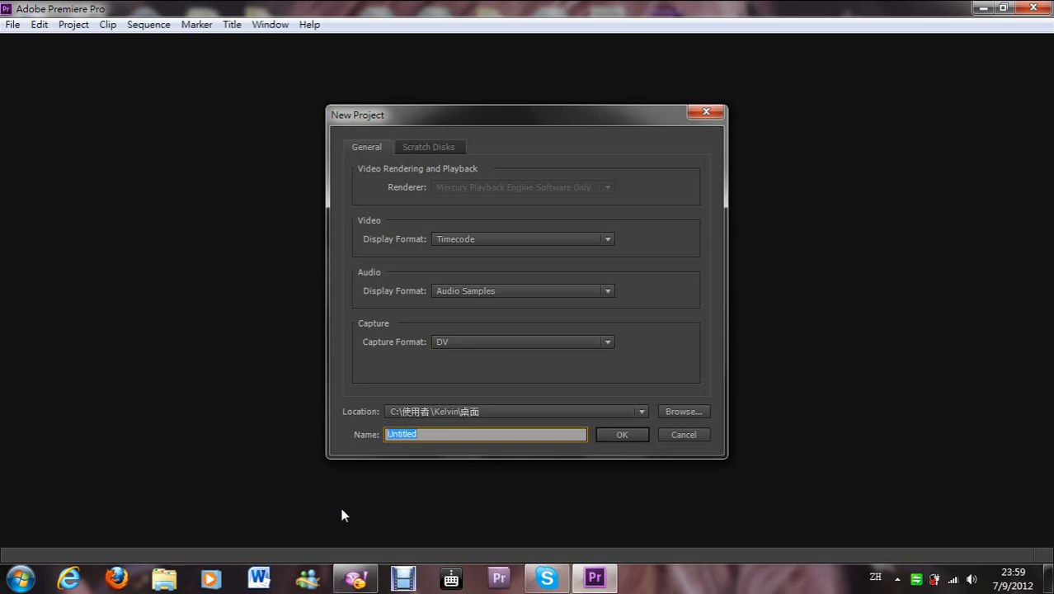
mouse_move(567, 521)
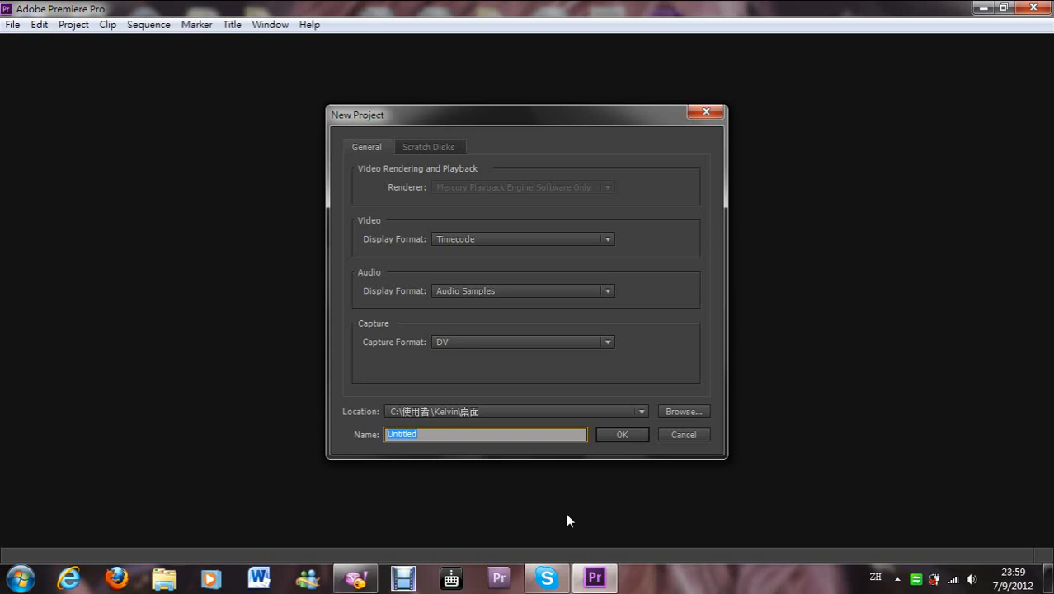
- Create the new project over the existing one with a DV-PAL Standard 48kHz sequence
left_click(621, 435)
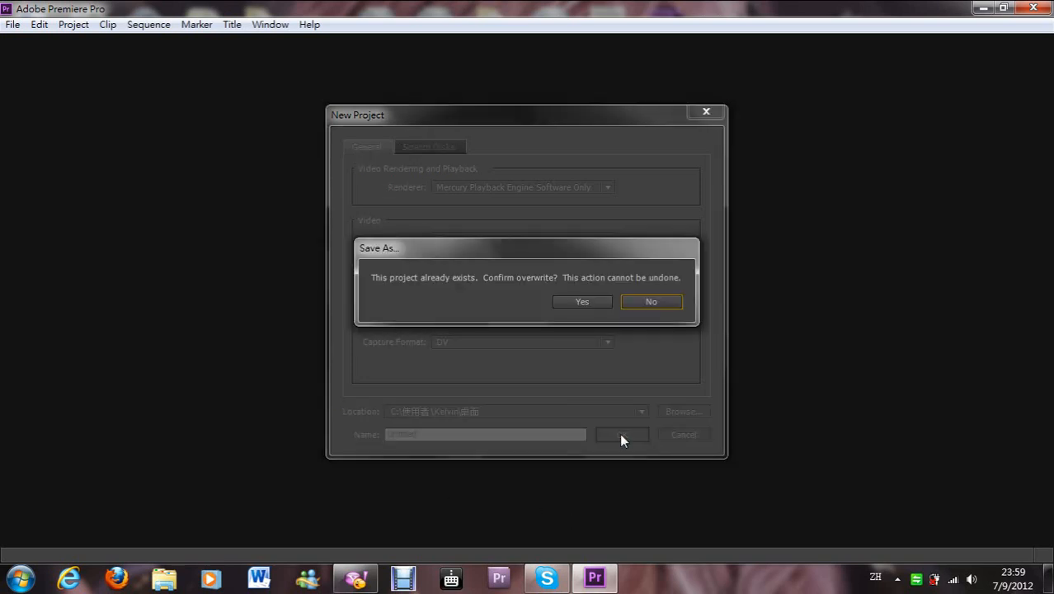
left_click(580, 300)
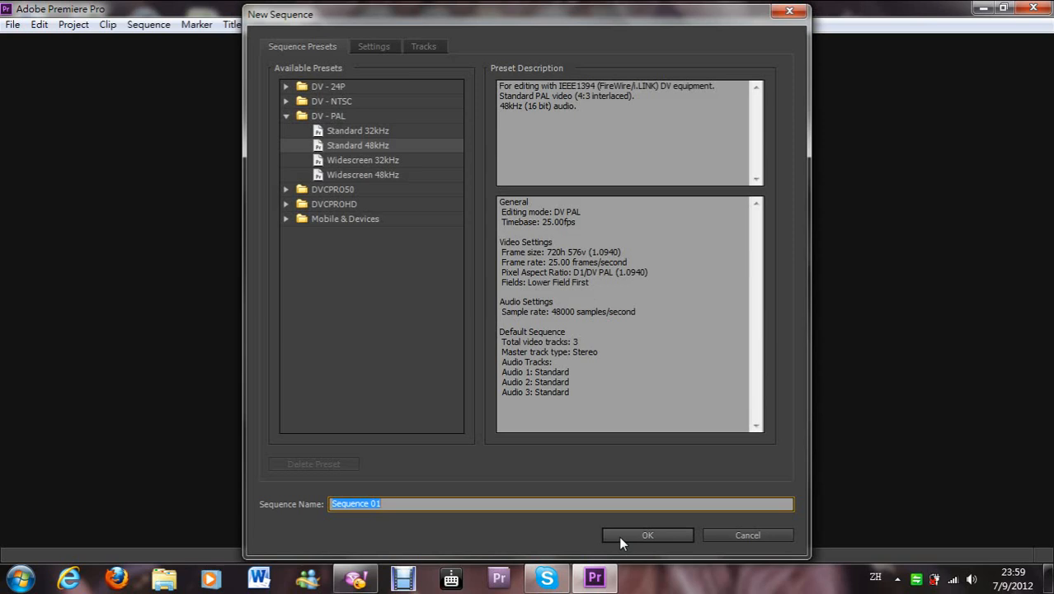
left_click(647, 534)
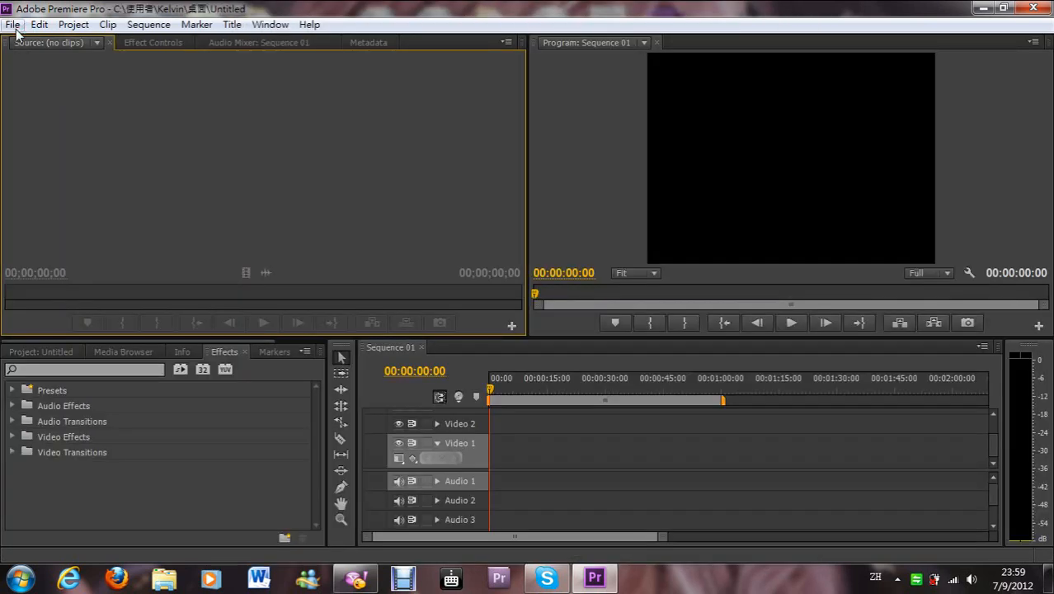
- Import the Sleeping Dogs Walkthrough MP4 and load it in the Source Monitor
left_click(13, 25)
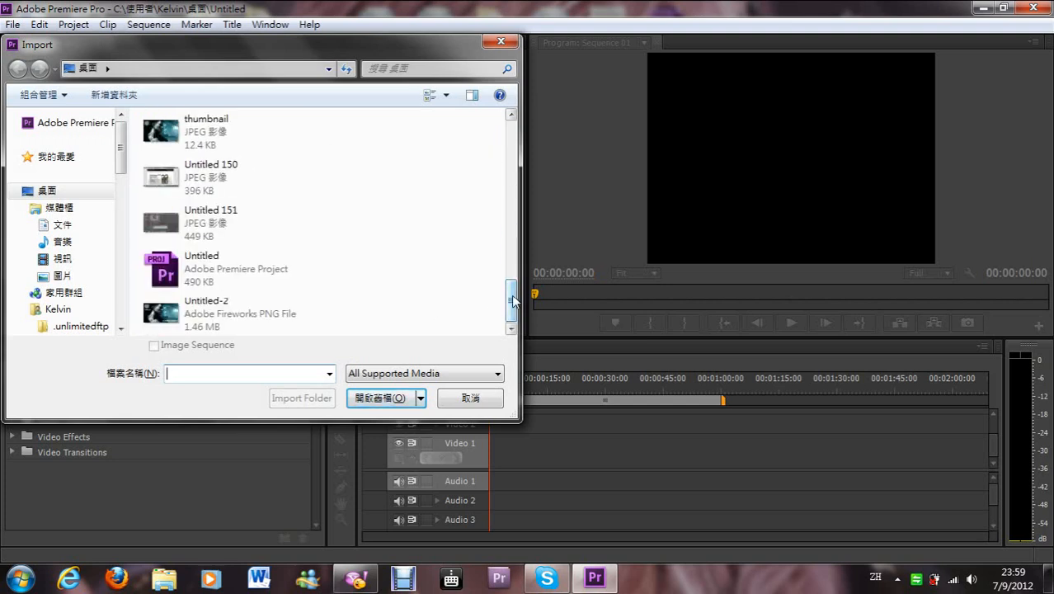
left_click(244, 247)
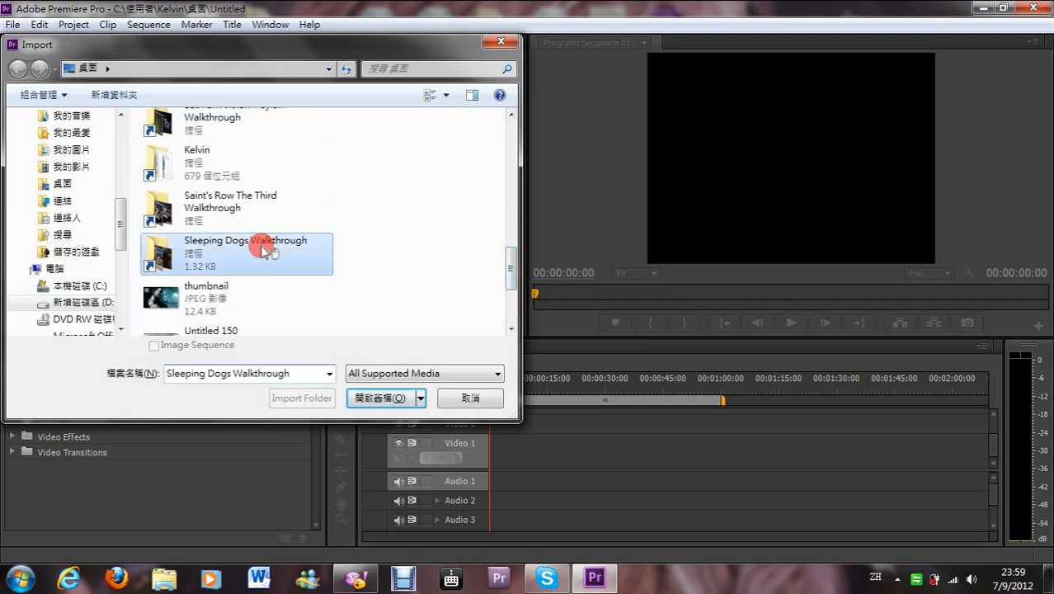
left_click(379, 397)
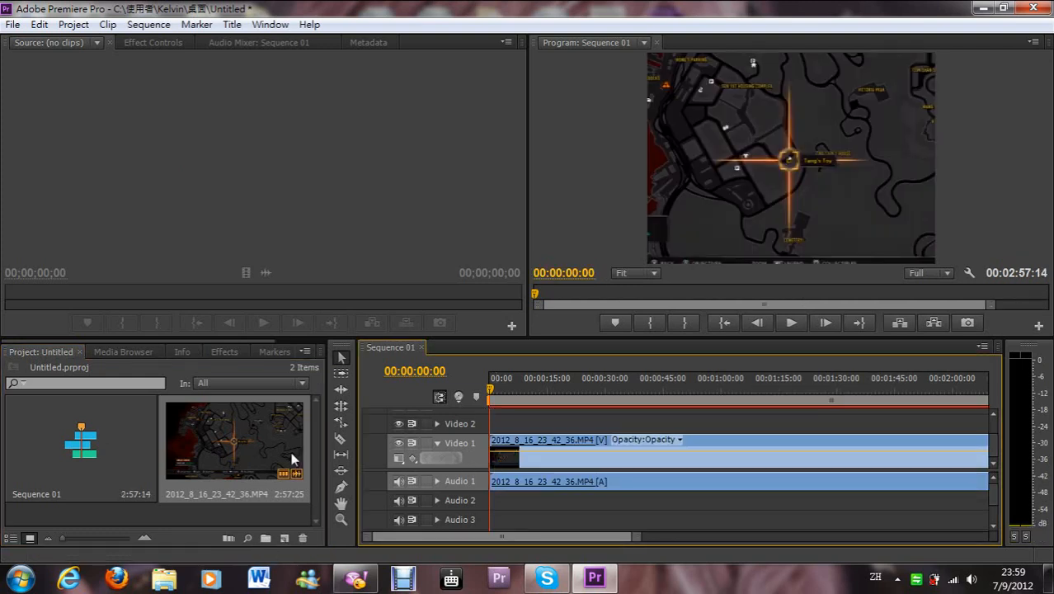
double_click(234, 438)
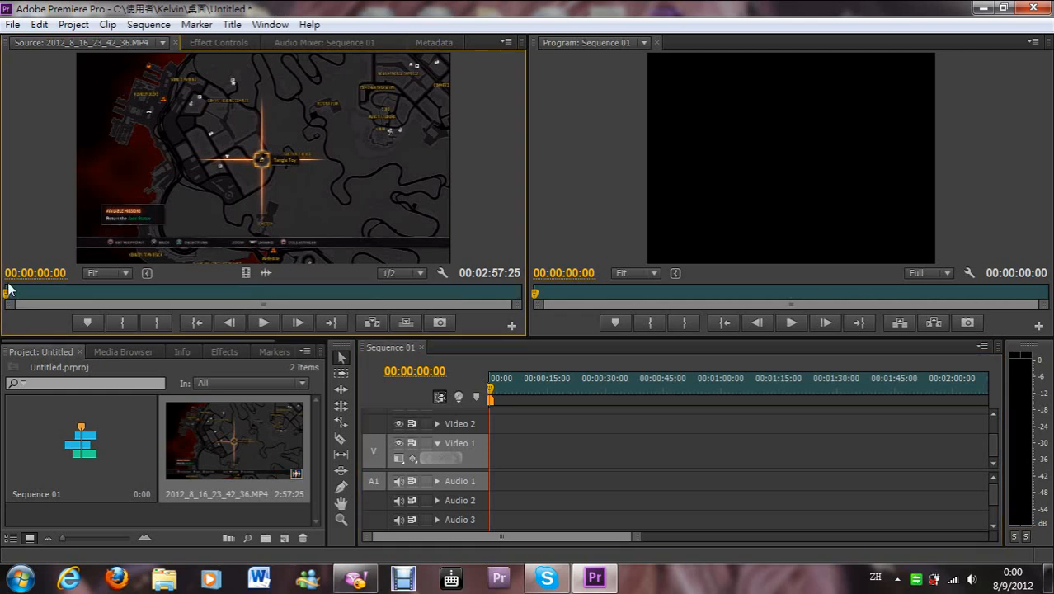
- Scrub through the 2:57 gameplay clip in the Source Monitor to preview it
left_click_drag(8, 294, 353, 294)
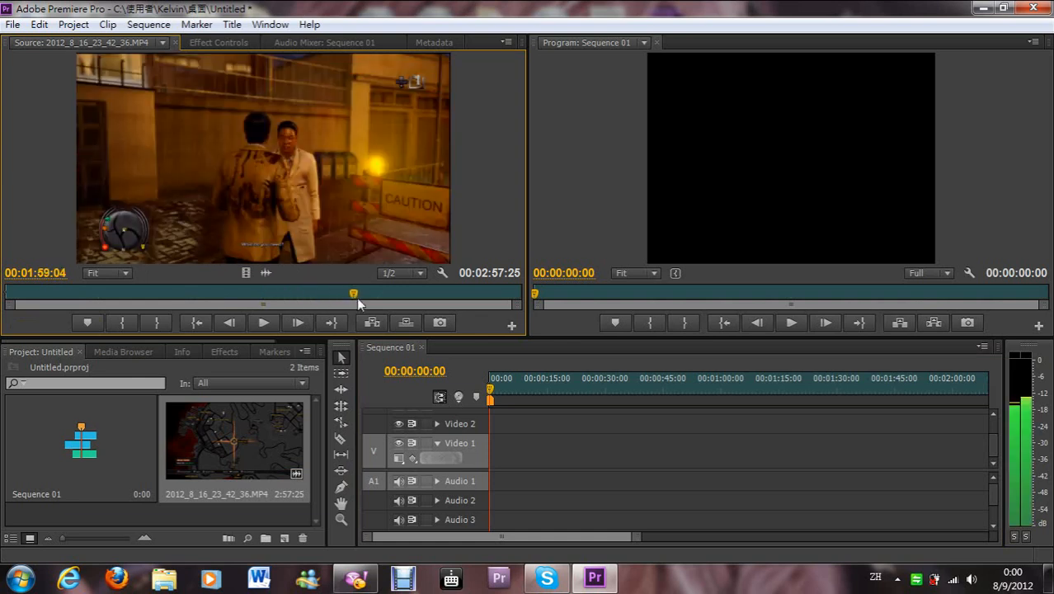
left_click_drag(353, 293, 369, 294)
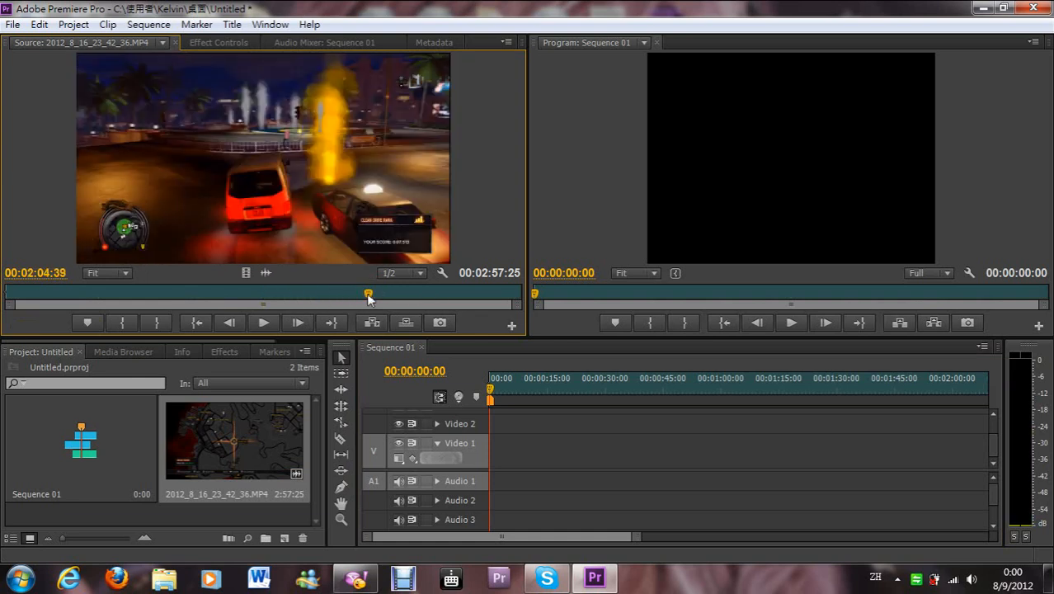
left_click_drag(369, 294, 498, 294)
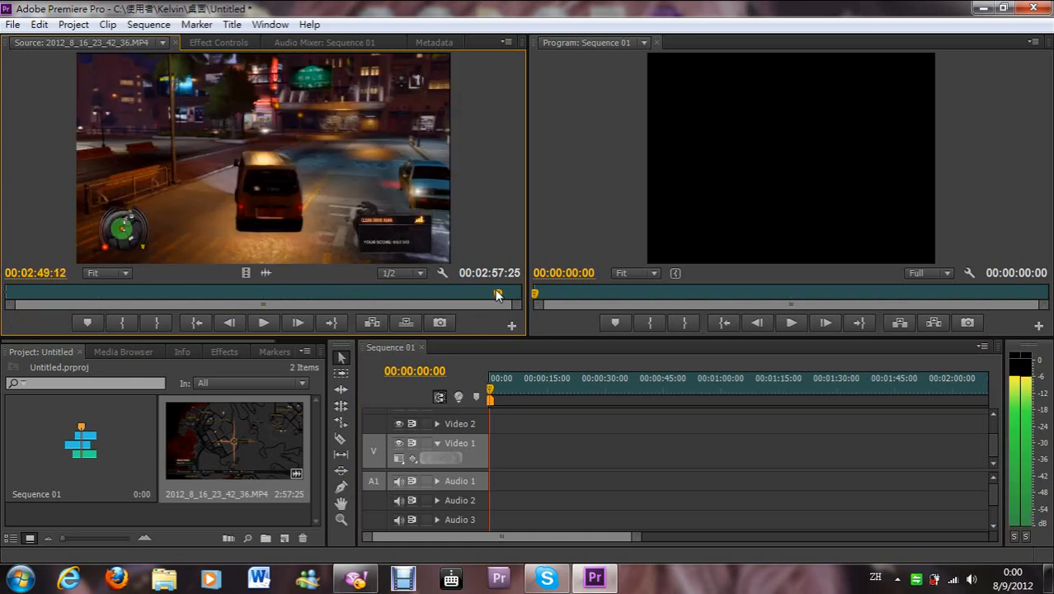
left_click_drag(498, 294, 498, 294)
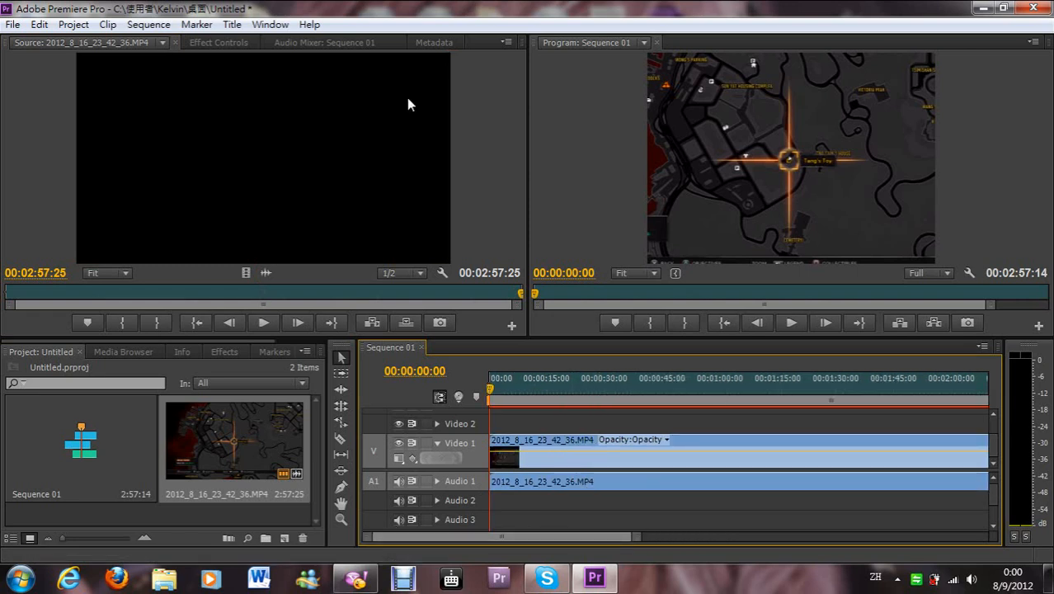
- Create a new Default Still title, Title 01, keeping the default settings
left_click(231, 25)
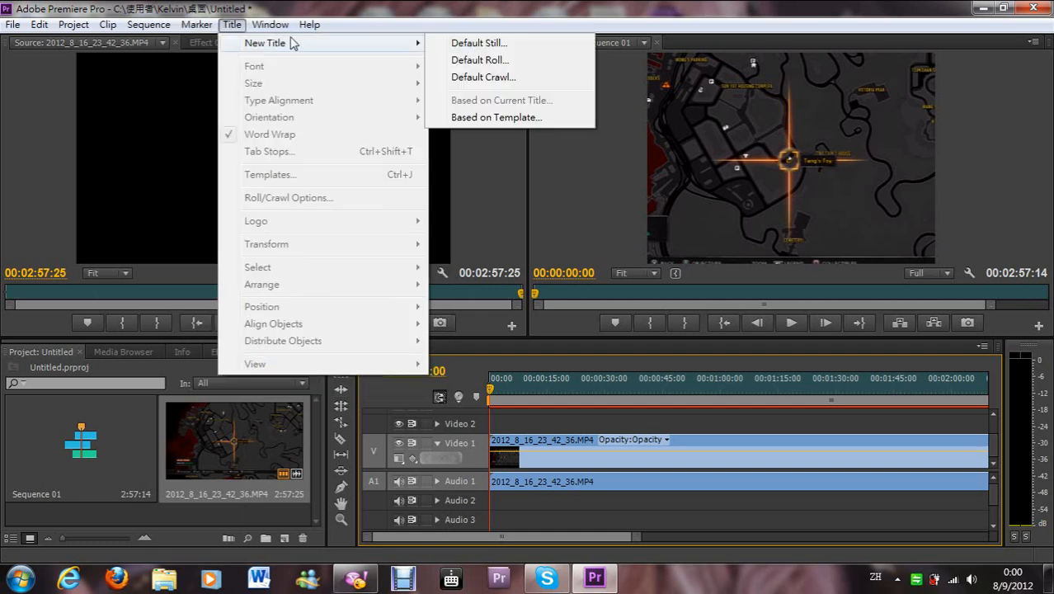
mouse_move(458, 56)
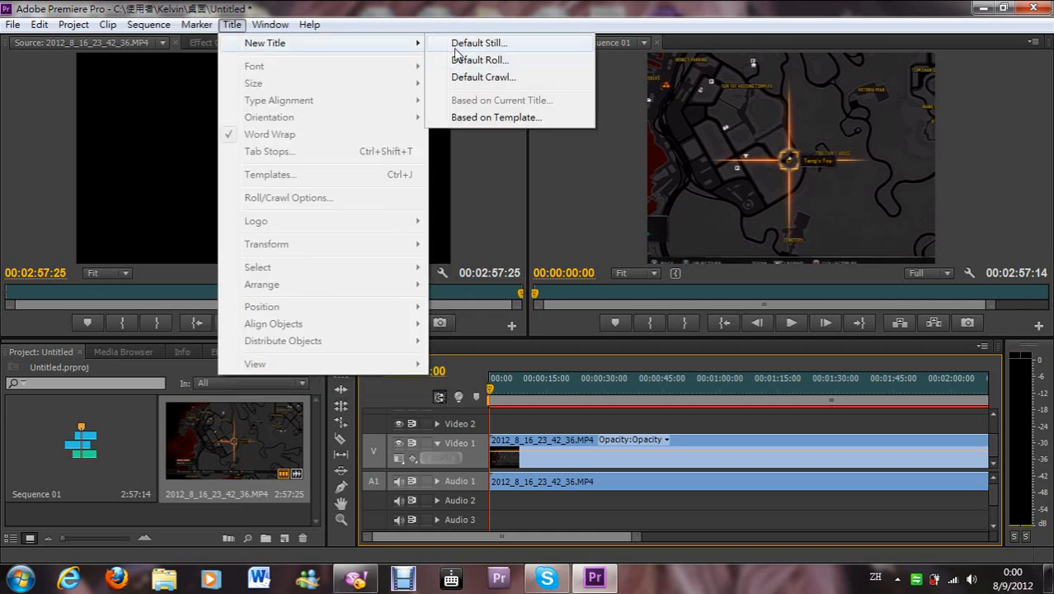
left_click(478, 43)
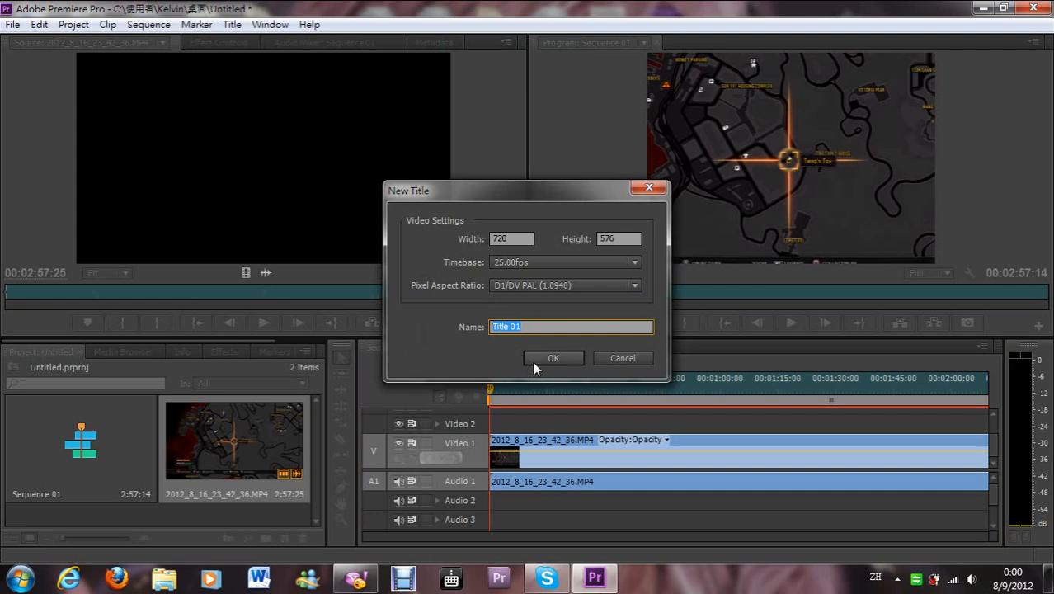
left_click(554, 358)
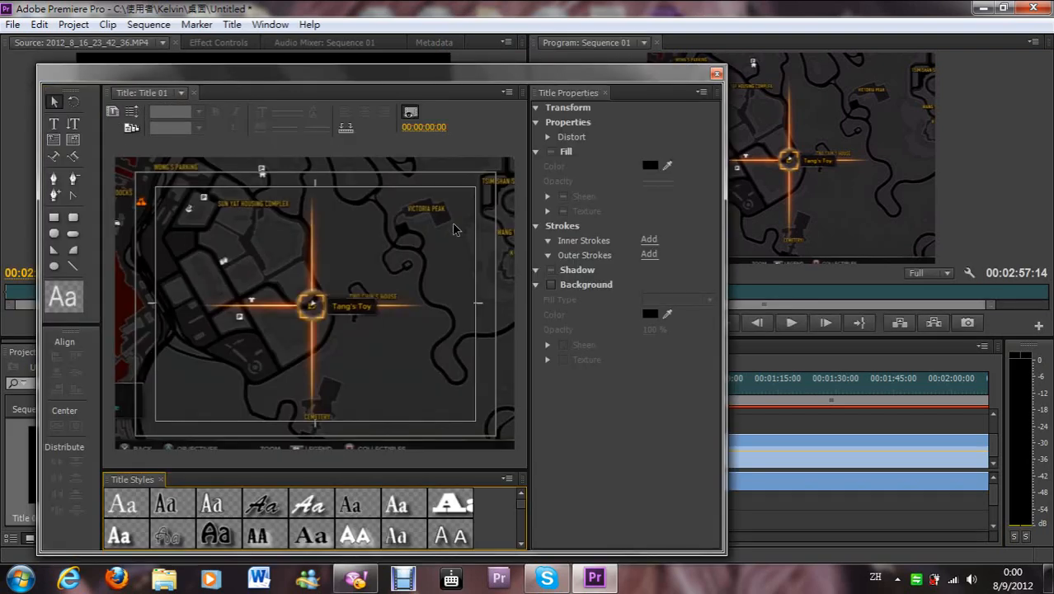
mouse_move(428, 405)
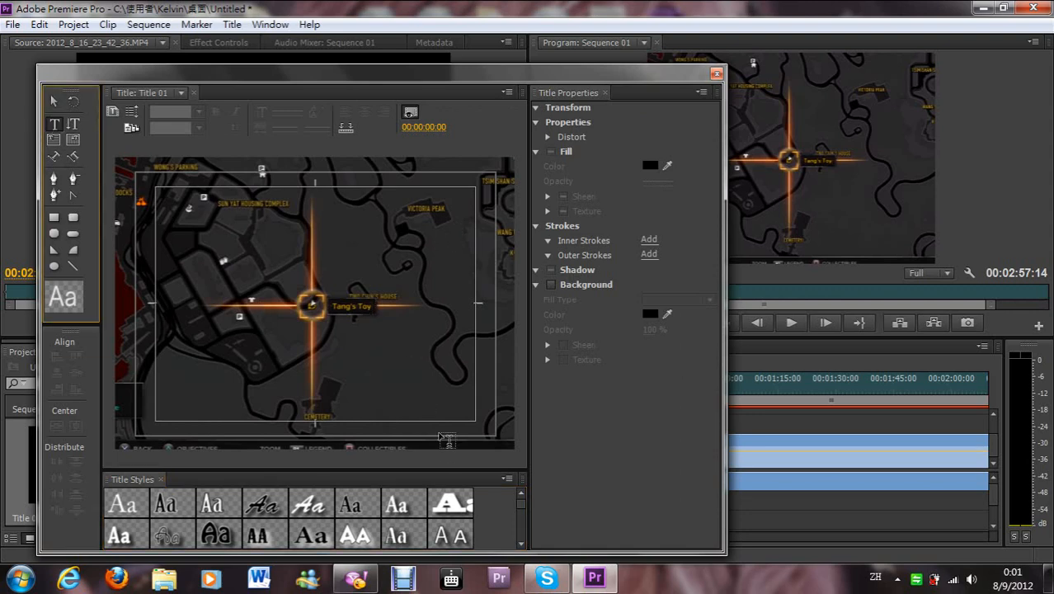
- Add the signature 'Kelvin98' in Brush Script Black 75 style and leave the Titler
type("Kel")
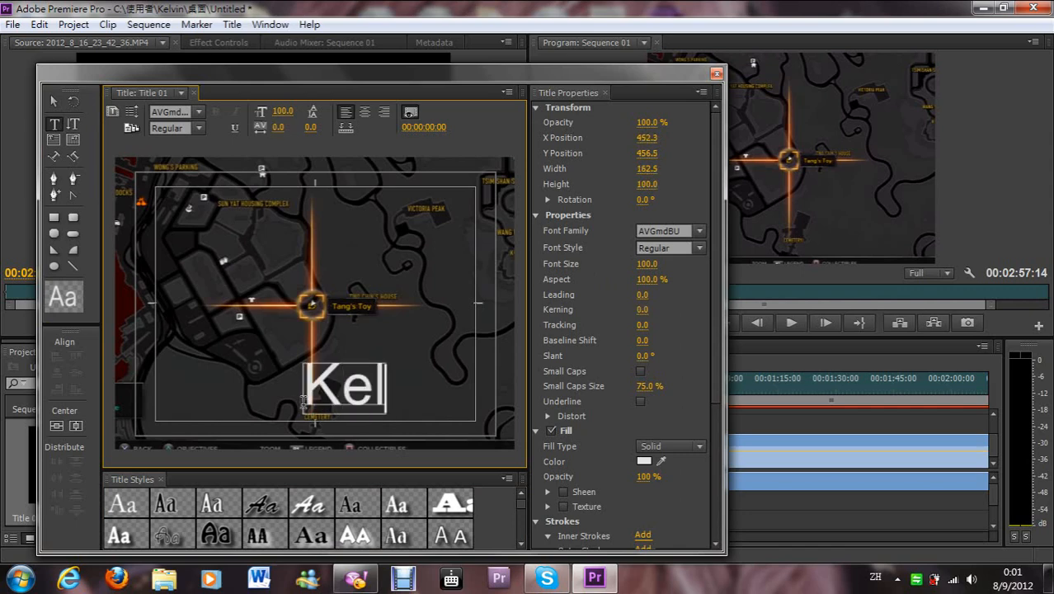
type("vin9868")
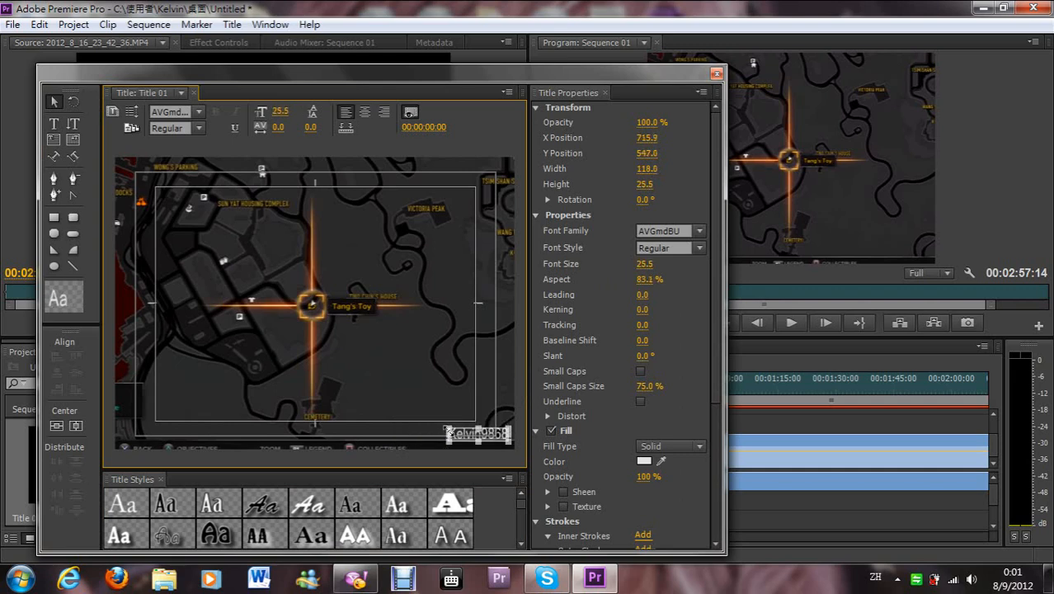
mouse_move(262, 494)
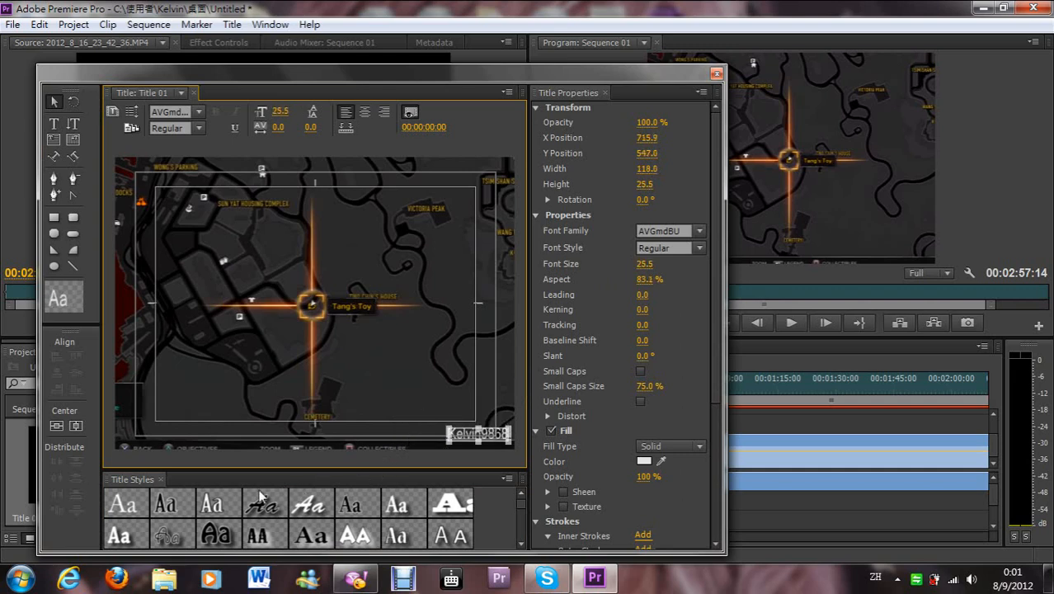
mouse_move(214, 518)
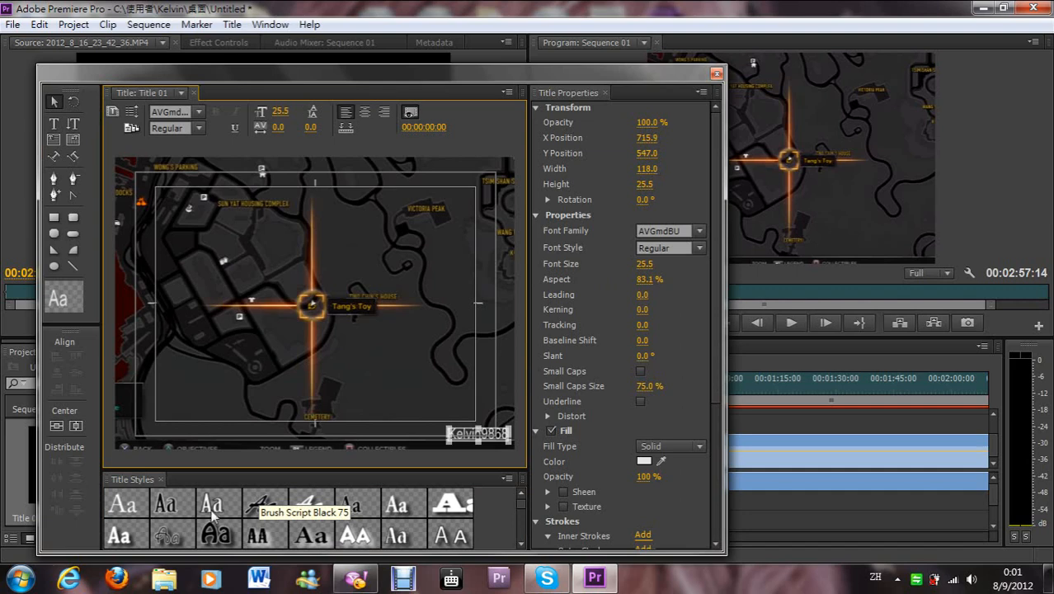
left_click(218, 536)
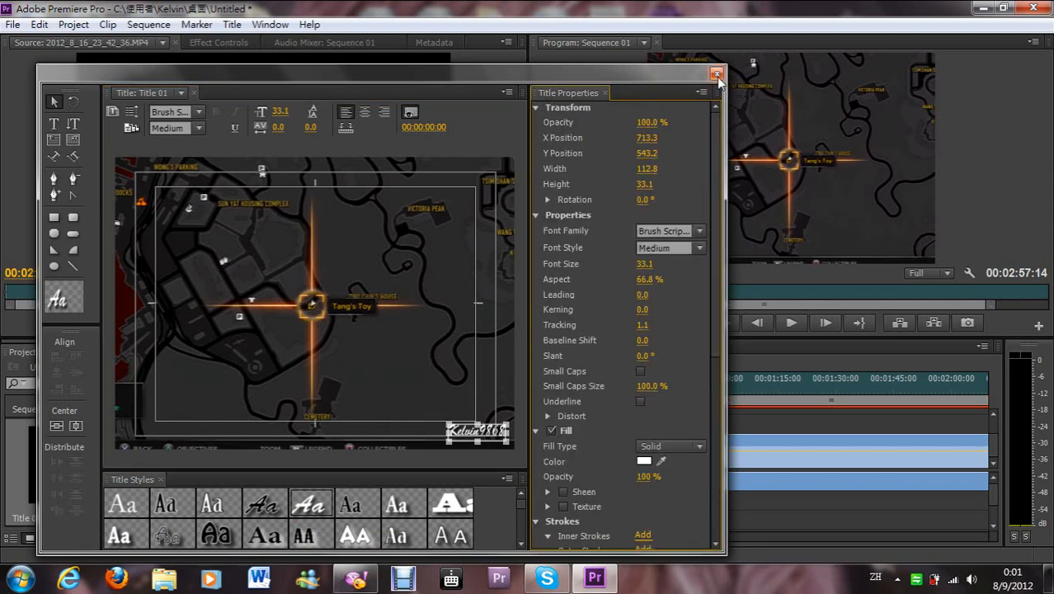
left_click(715, 74)
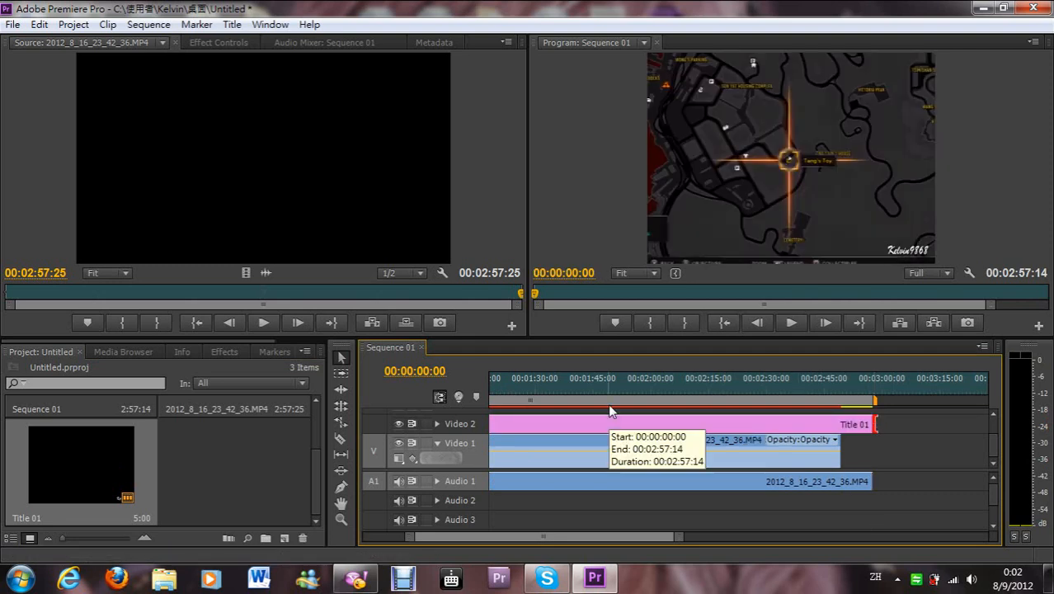
mouse_move(804, 479)
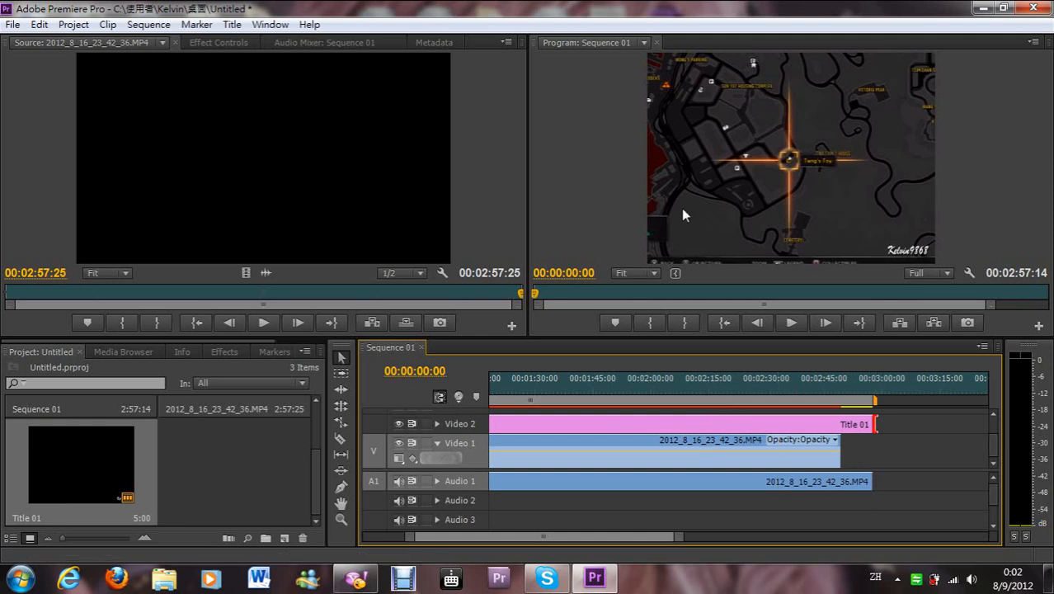
- Bring up the File menu to import the next media item
left_click(14, 25)
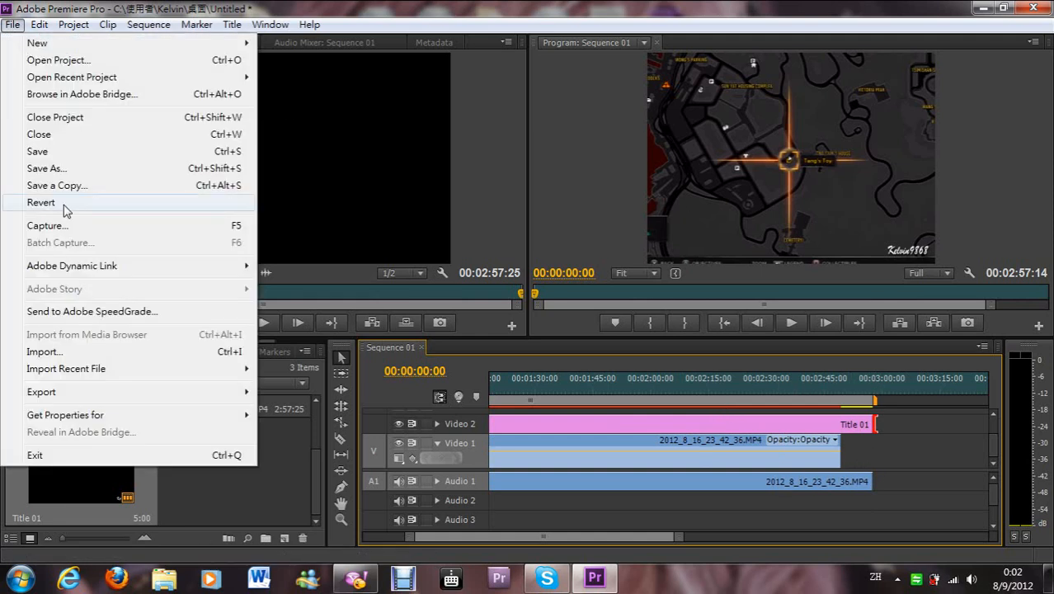
mouse_move(66, 351)
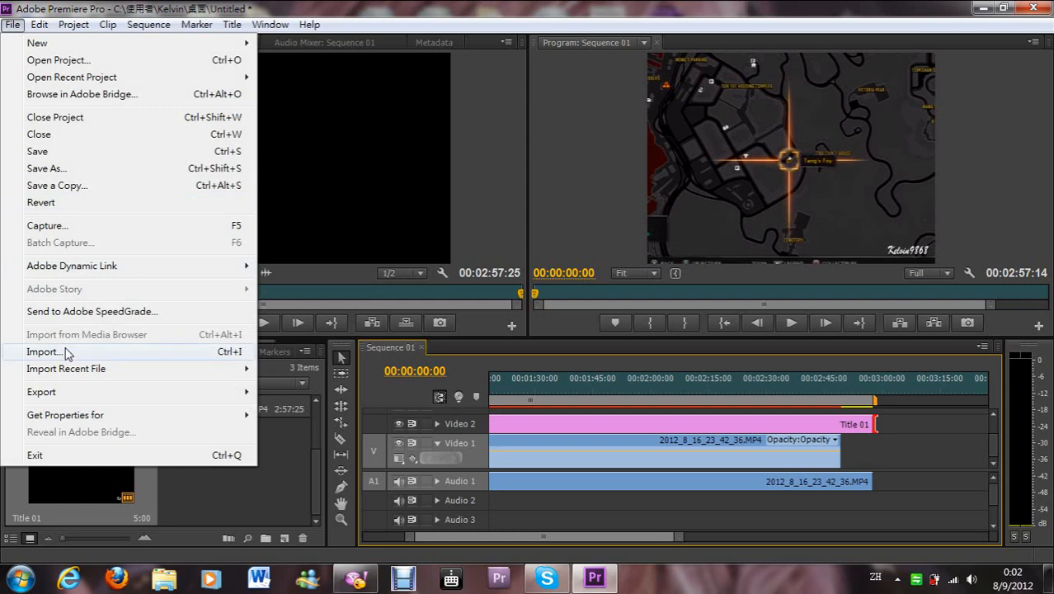
- Import Untitled-2.png from the Desktop into the project
left_click(43, 351)
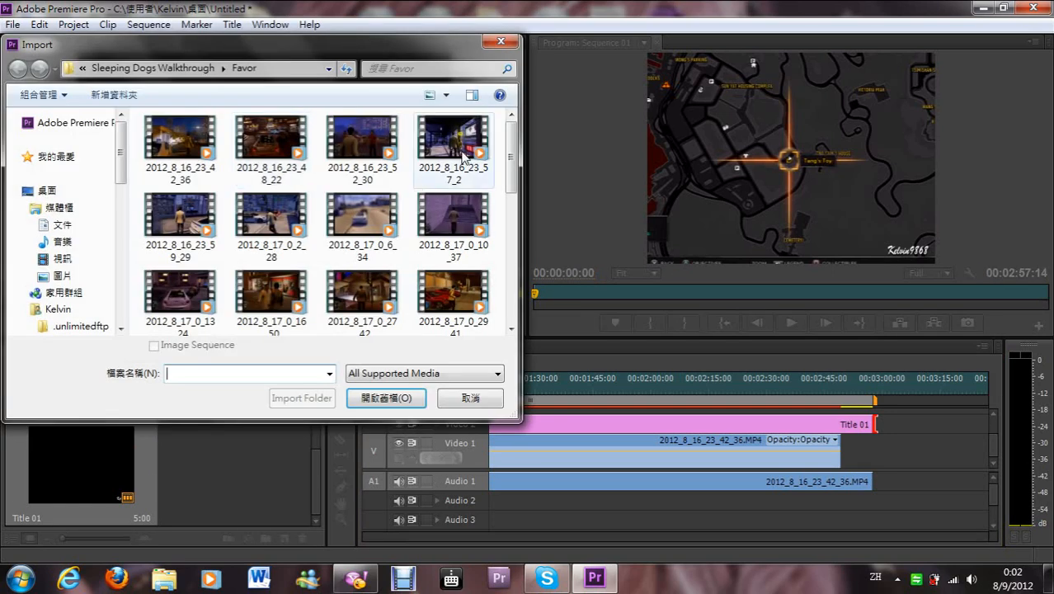
scroll("down", 3)
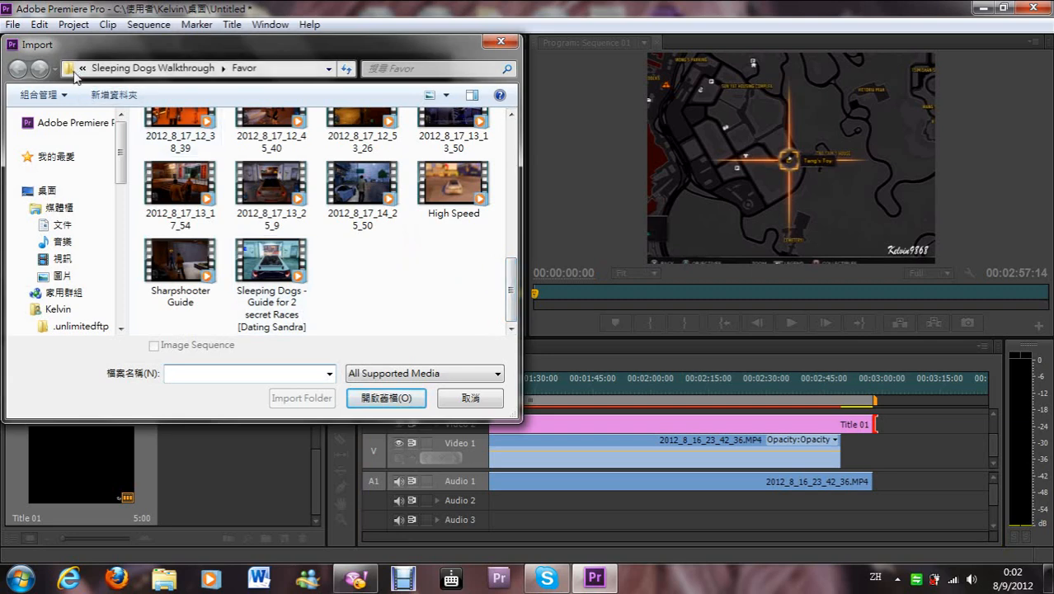
left_click(18, 70)
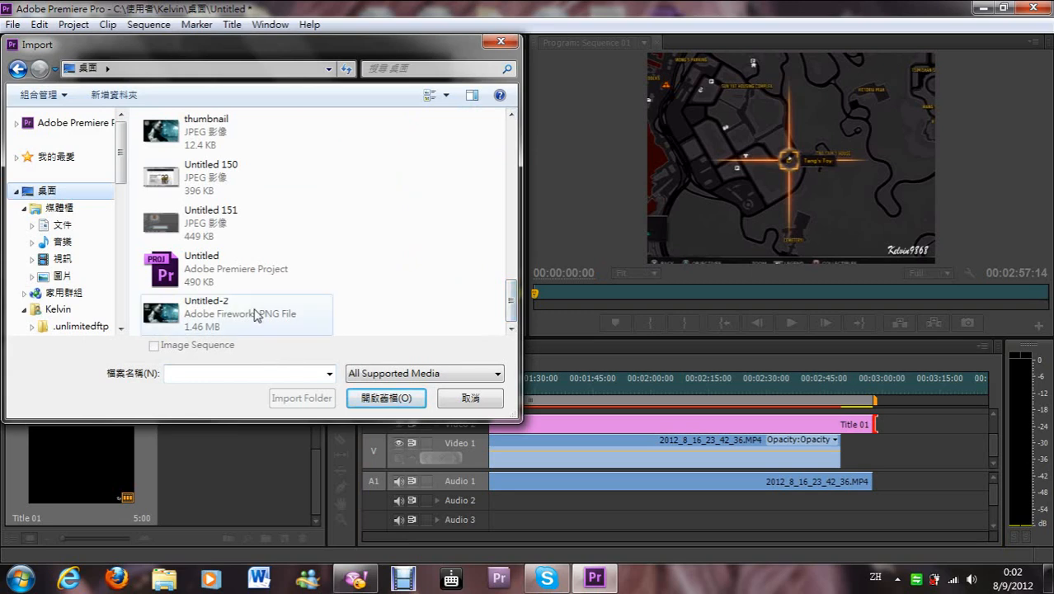
left_click(386, 398)
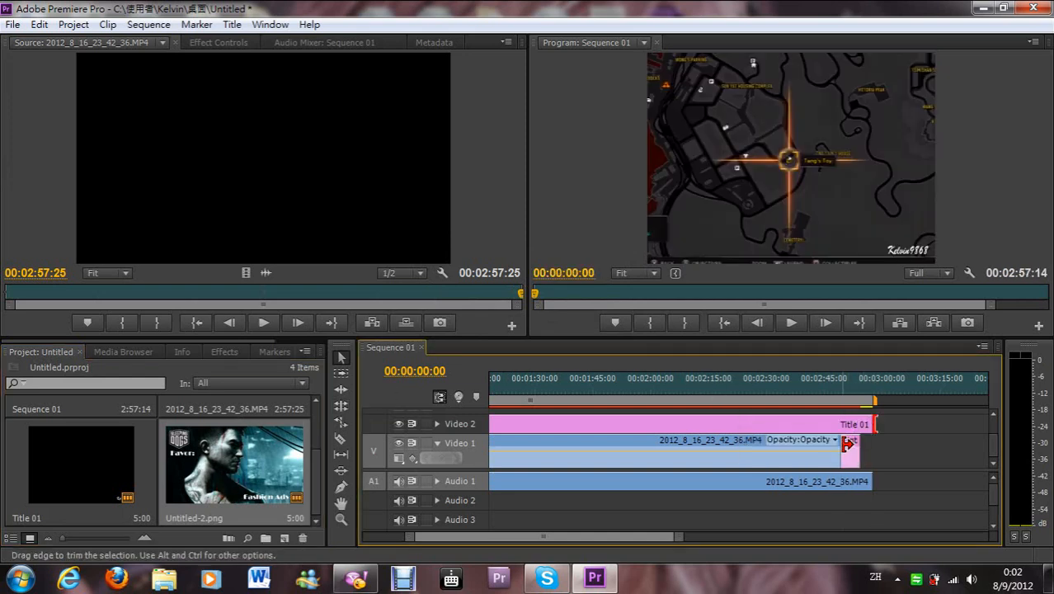
- Extend the Untitled-2.png clip on Video 1 to the end of the sequence
left_click_drag(857, 449, 874, 448)
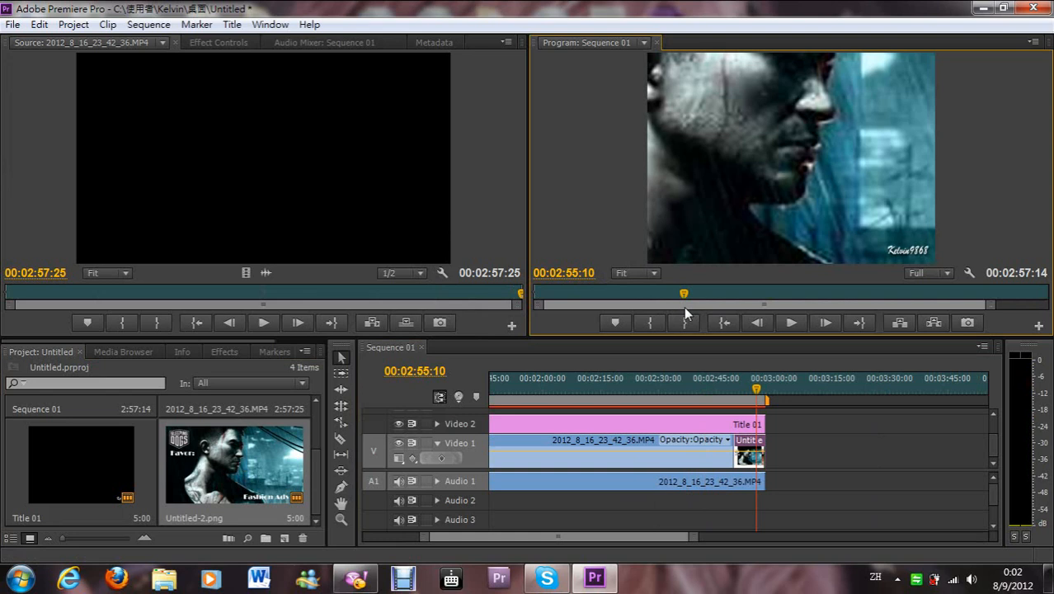
mouse_move(760, 99)
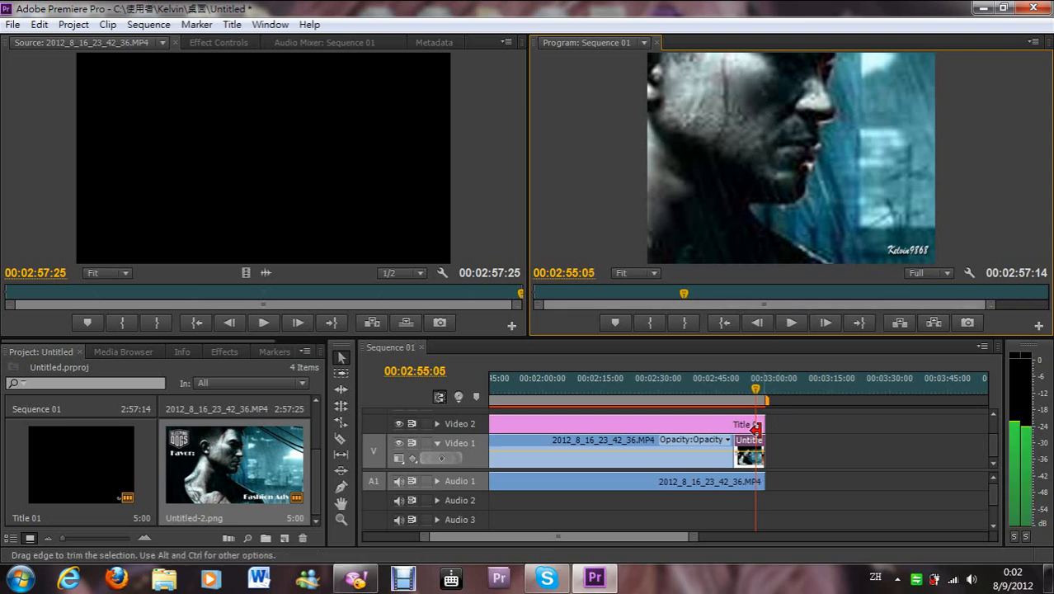
- Scale the end-card image clip to the frame size
right_click(746, 459)
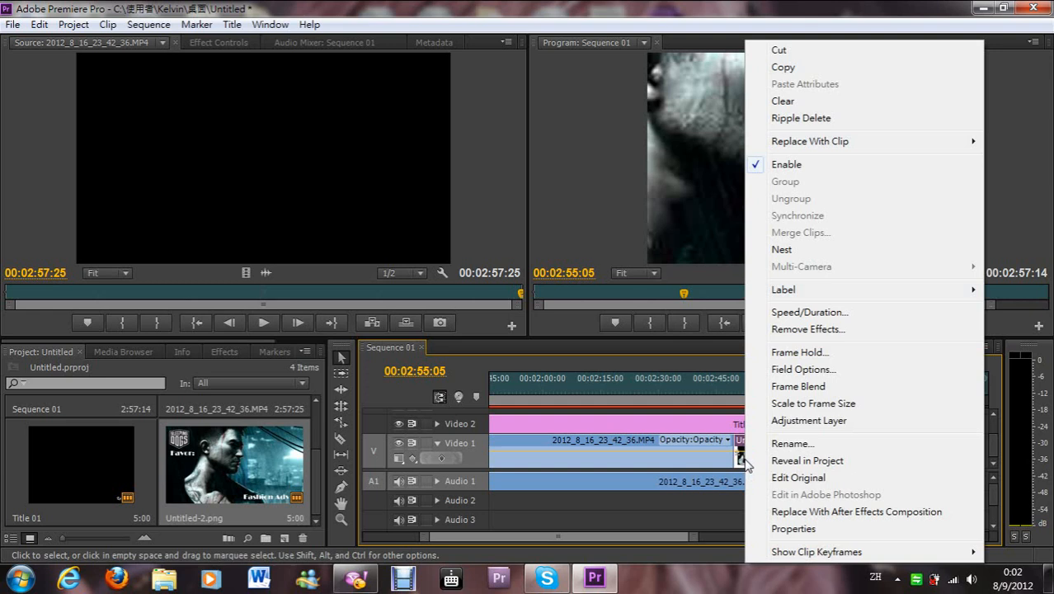
mouse_move(854, 402)
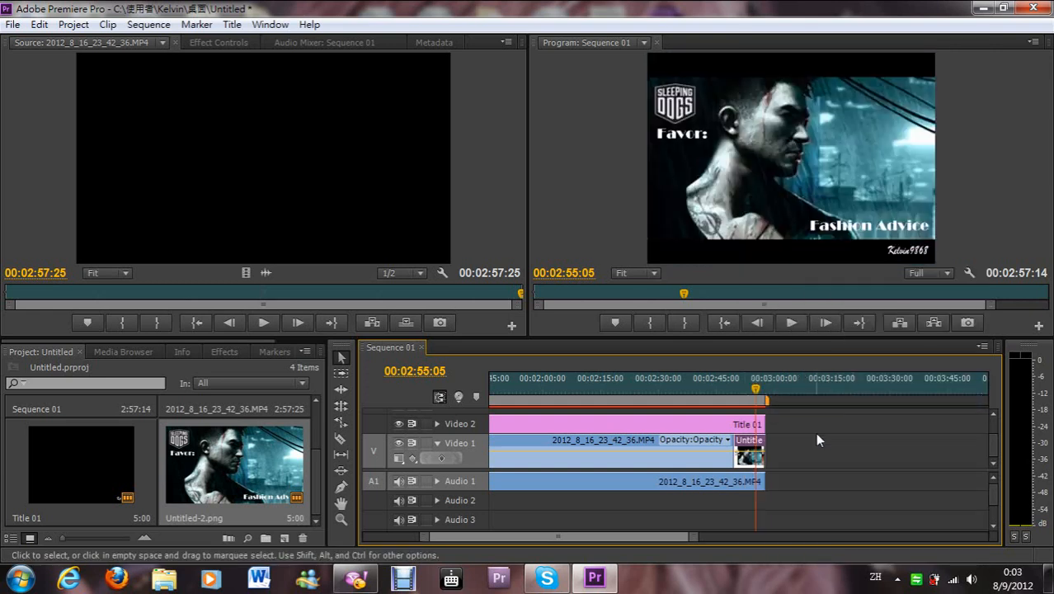
mouse_move(749, 460)
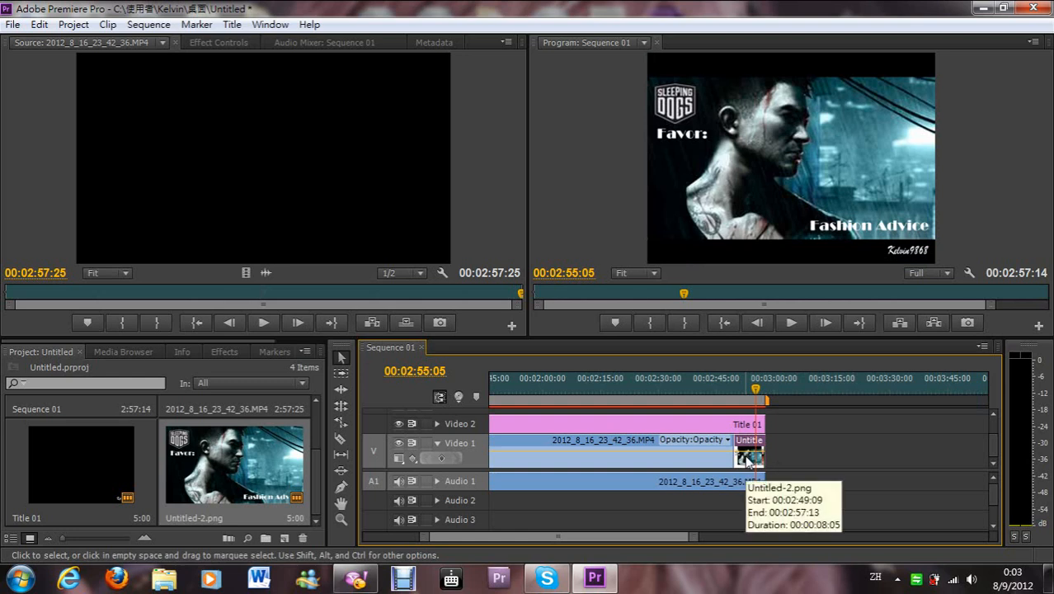
right_click(749, 454)
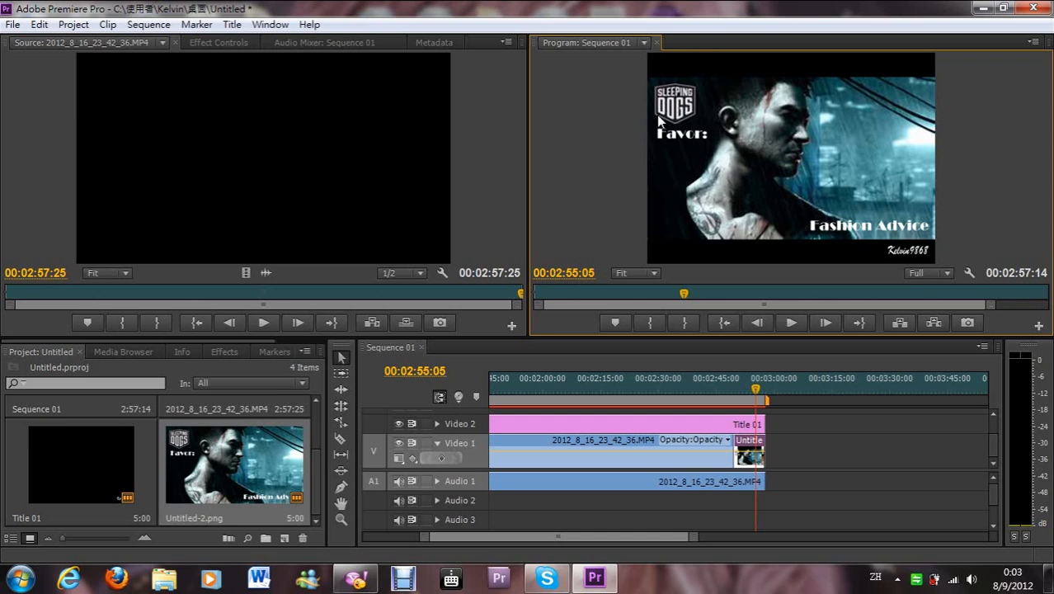
mouse_move(706, 174)
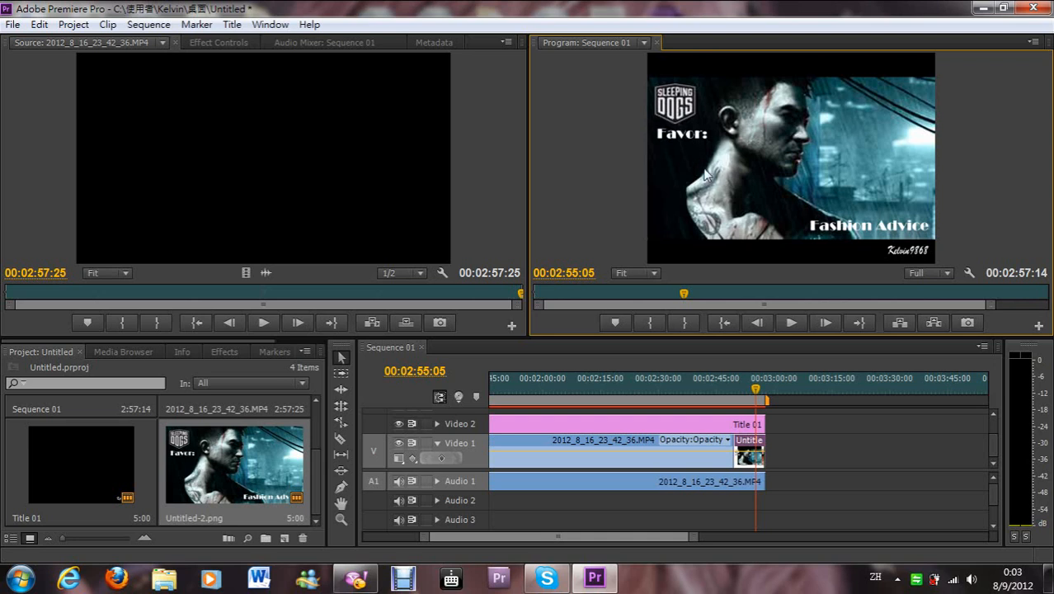
mouse_move(712, 403)
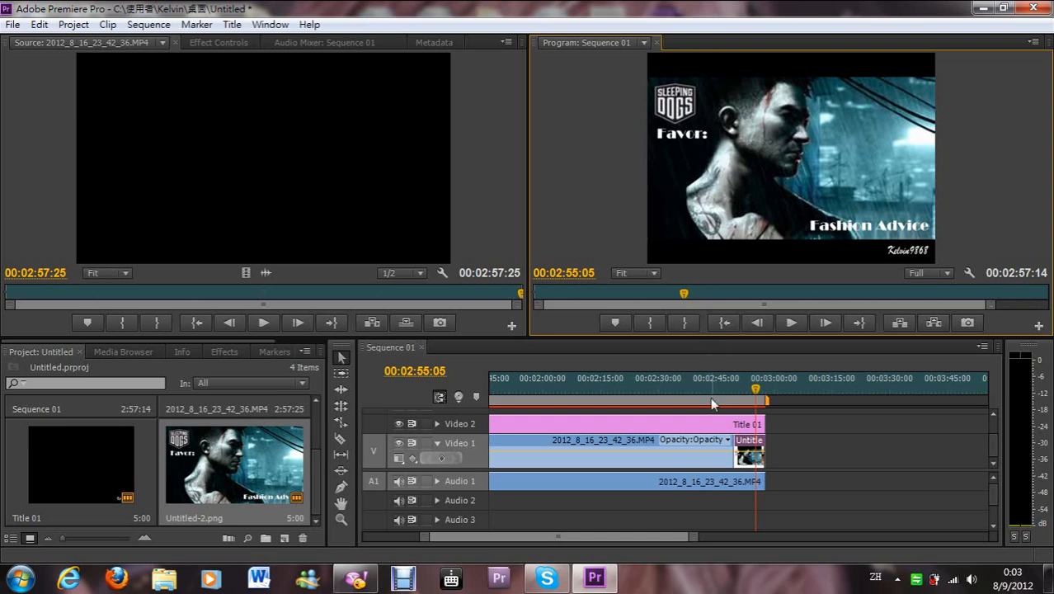
mouse_move(887, 270)
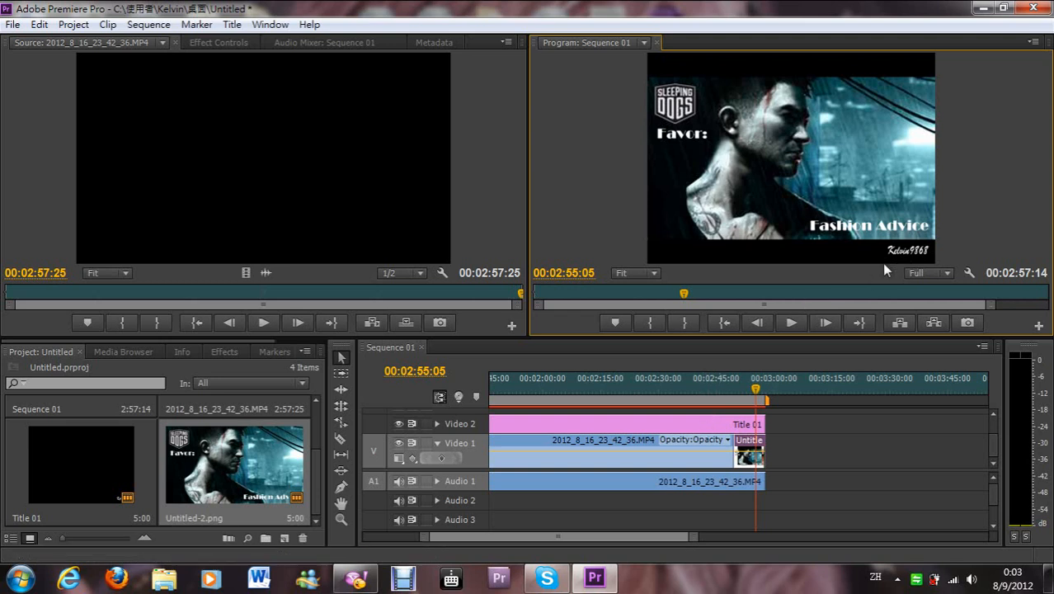
mouse_move(640, 222)
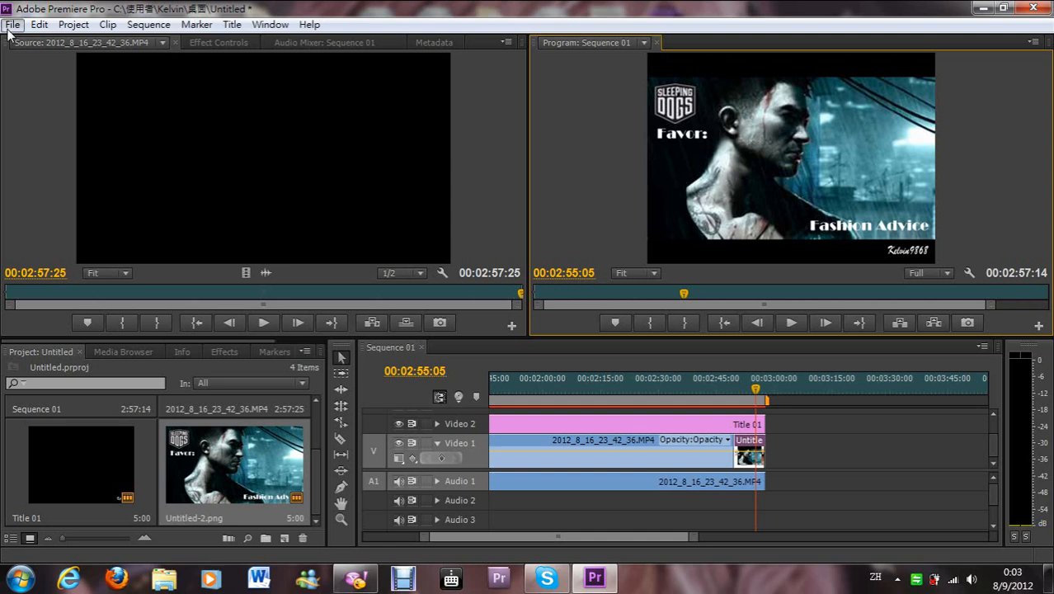
- Start a media export of Sequence 01 via File > Export > Media
left_click(13, 25)
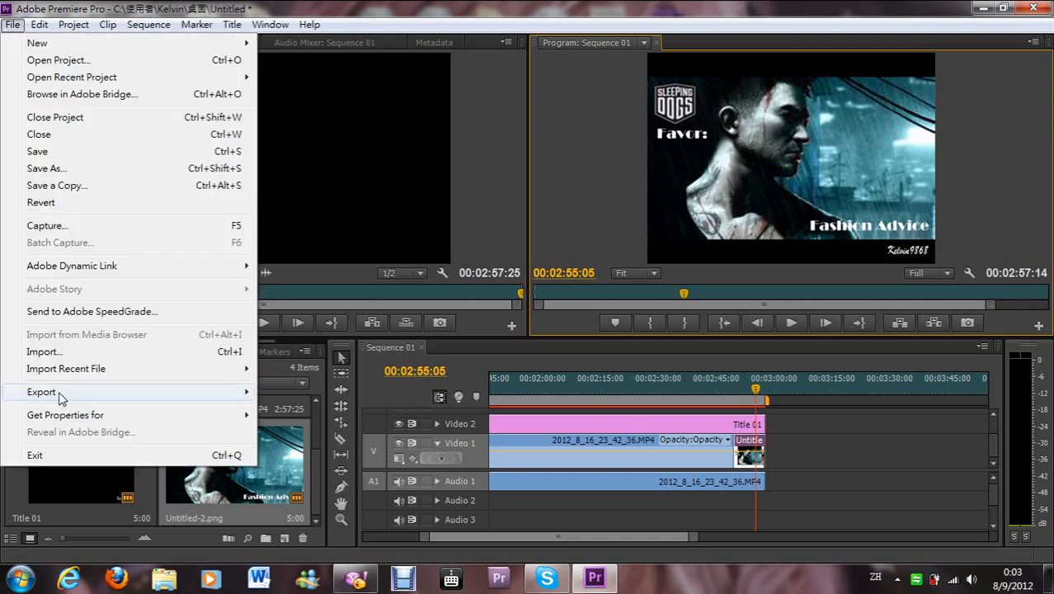
mouse_move(41, 391)
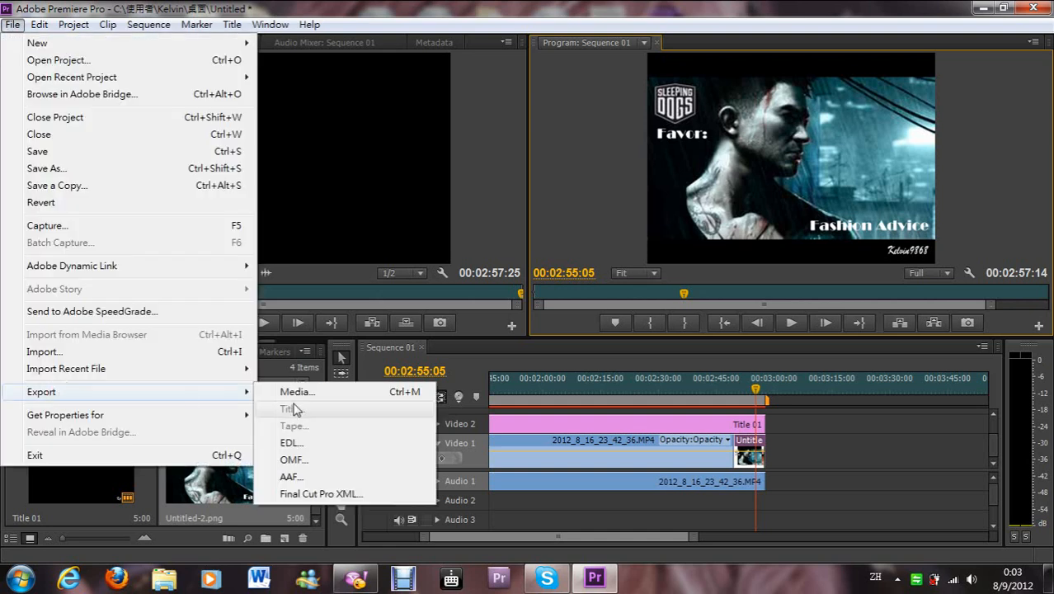
left_click(296, 392)
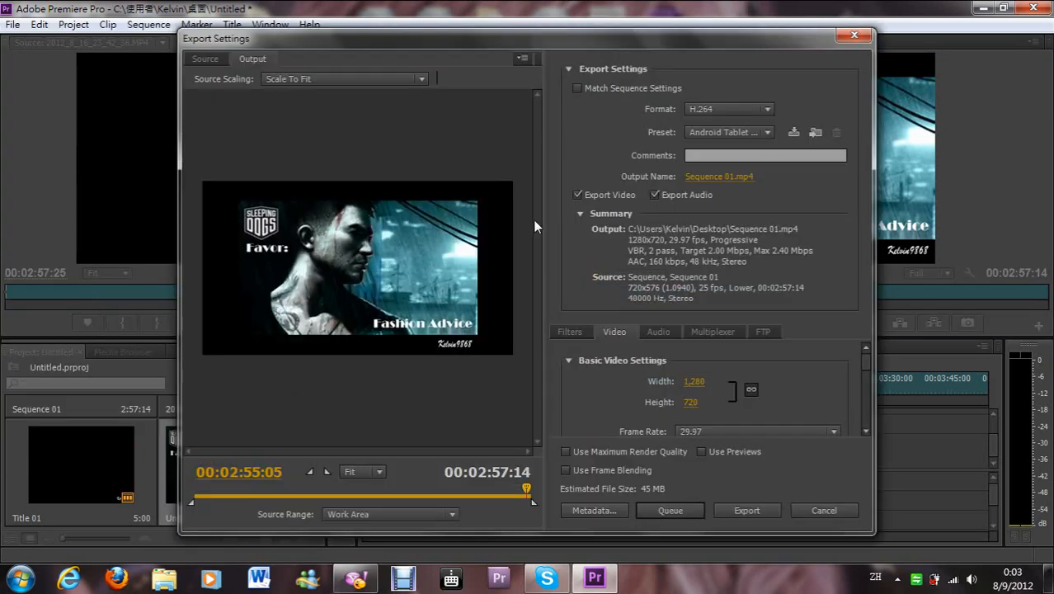
mouse_move(689, 109)
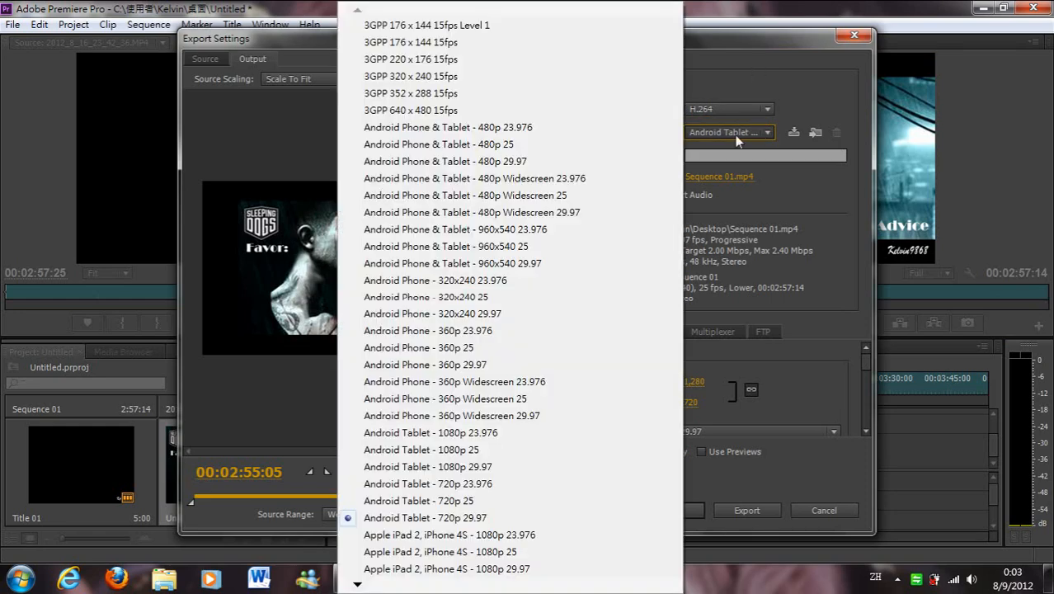
mouse_move(462, 484)
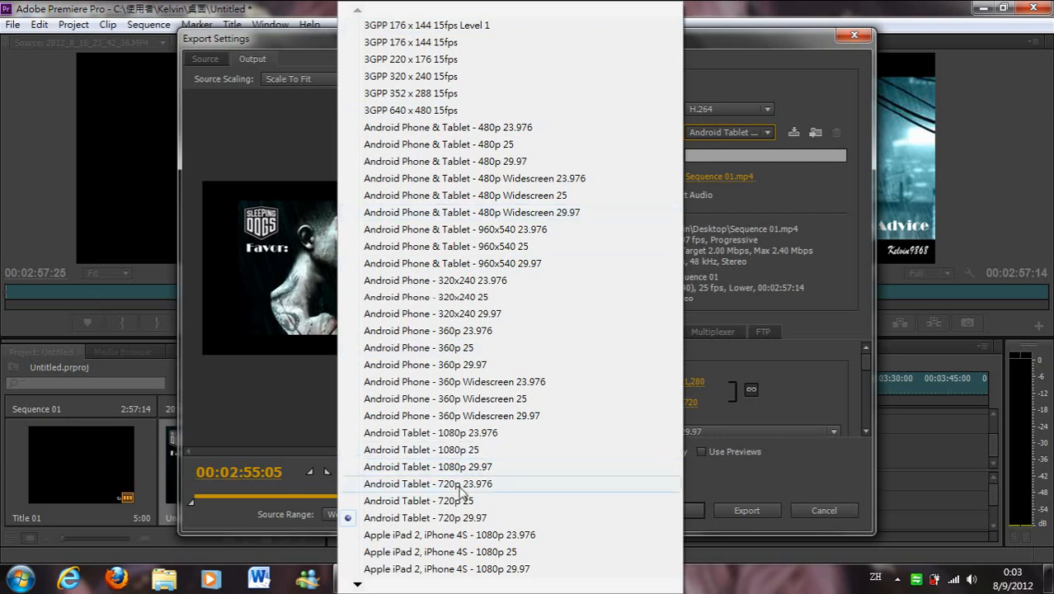
mouse_move(541, 422)
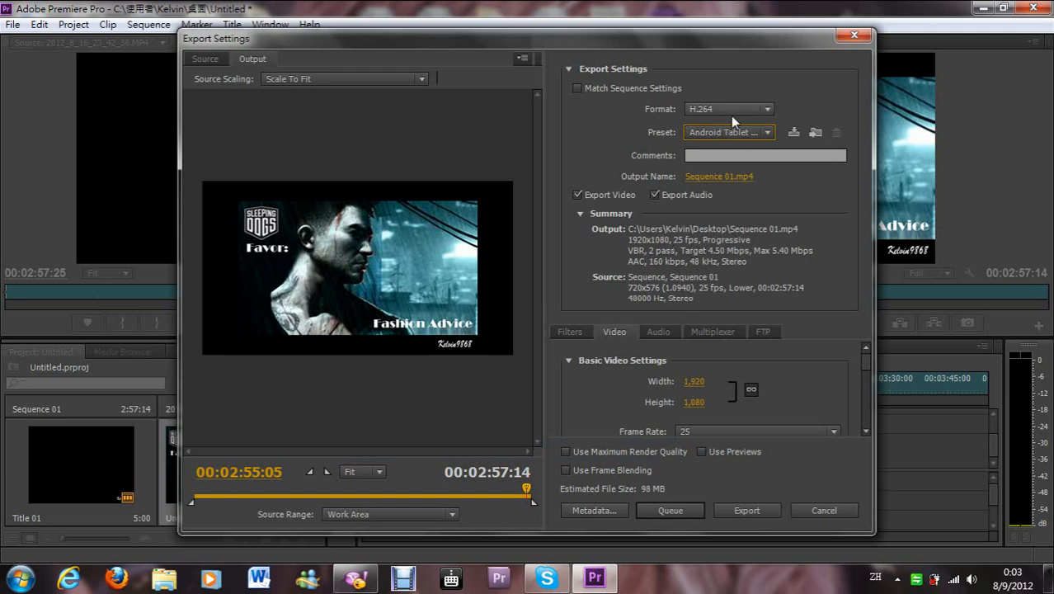
mouse_move(699, 135)
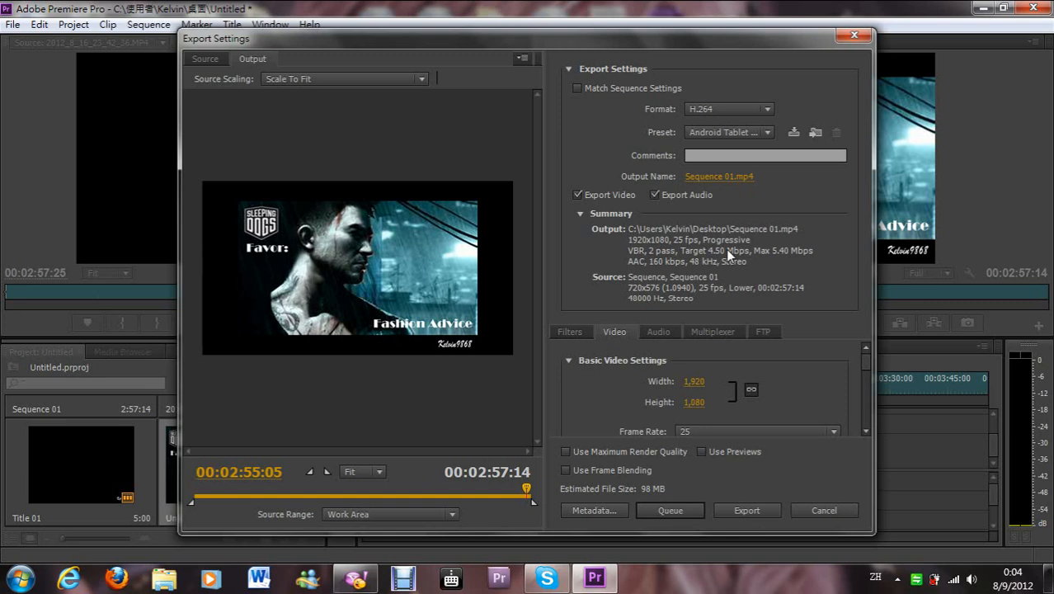
mouse_move(745, 509)
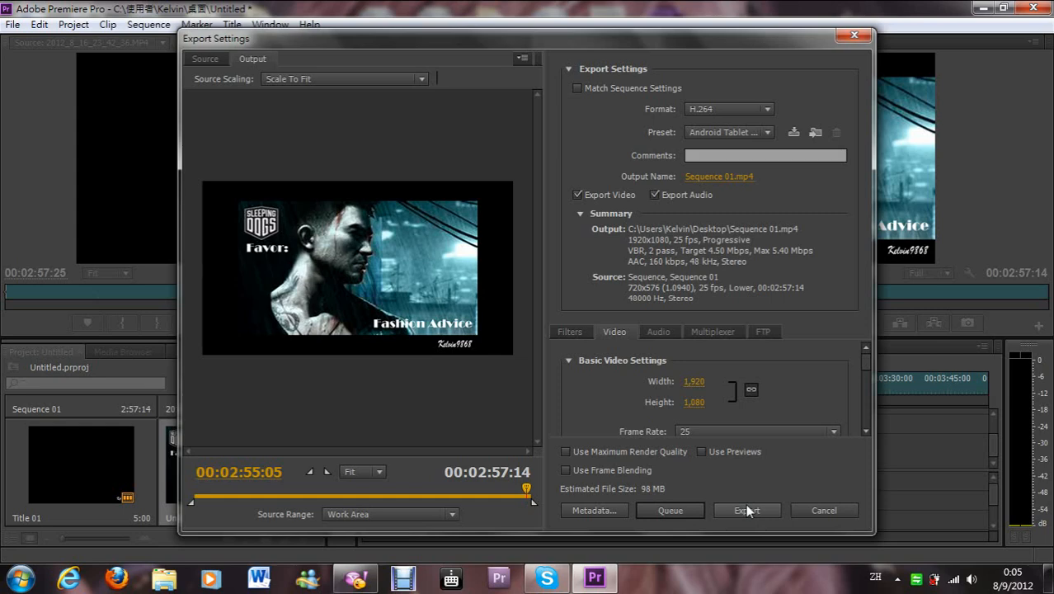
mouse_move(828, 523)
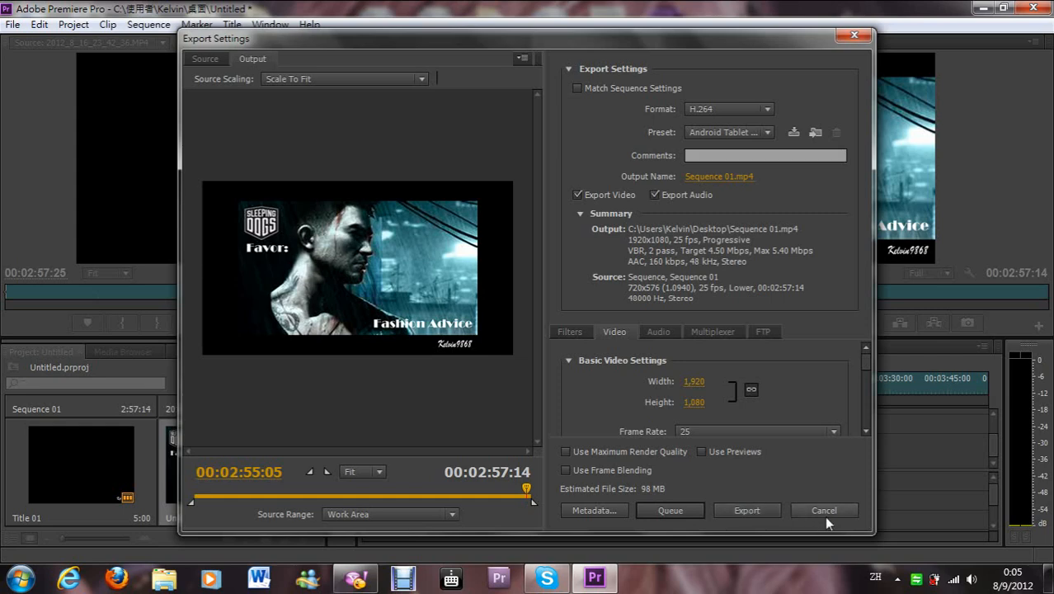
- Cancel the Export Settings dialog and return to Sequence 01
left_click(823, 509)
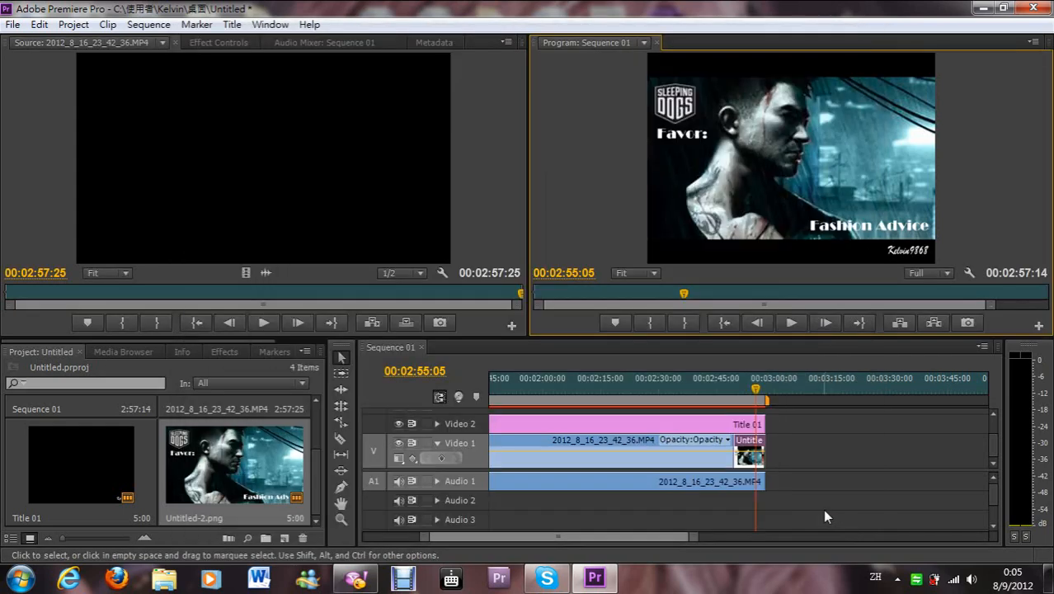